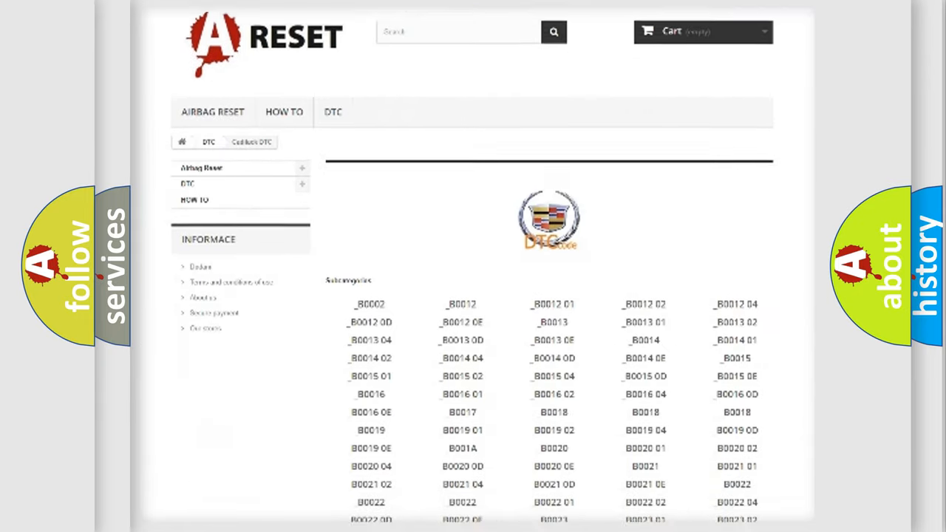
scroll(down, 3)
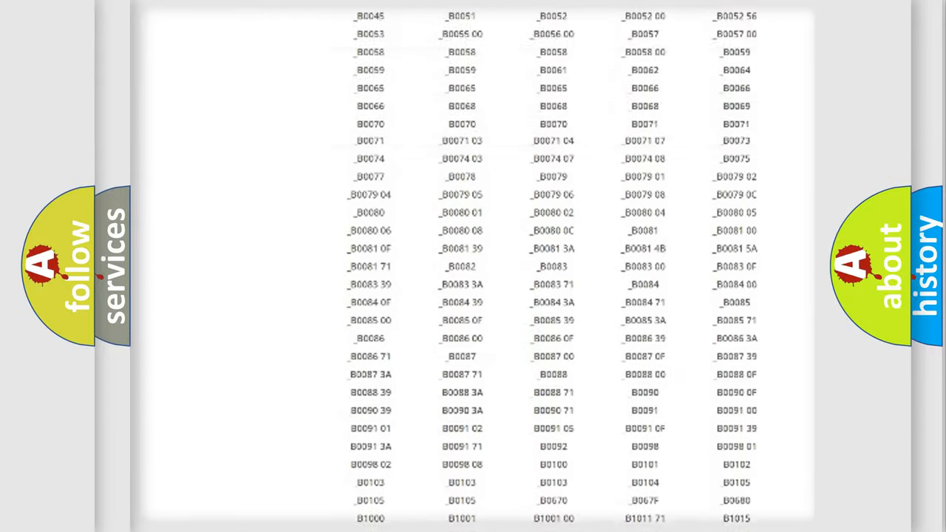